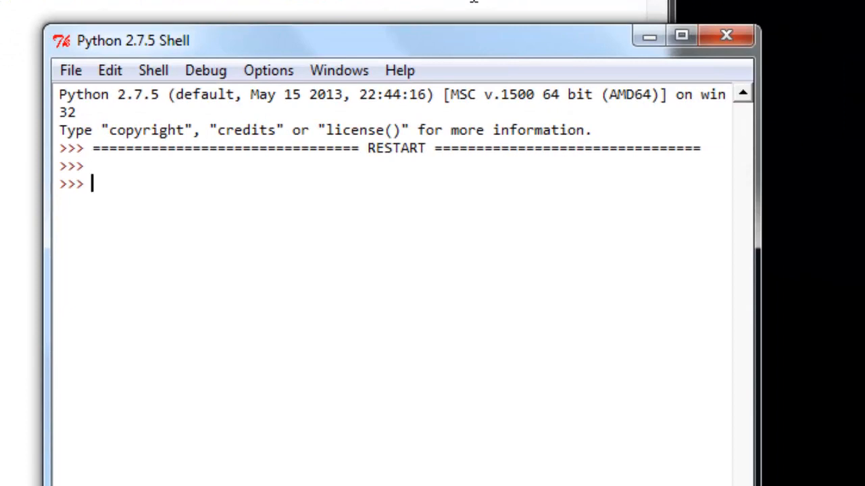
# Evaluate myGoals to list 'defeat foes', 'eat veal', 'make ladies swoon'
pyautogui.click(681, 35)
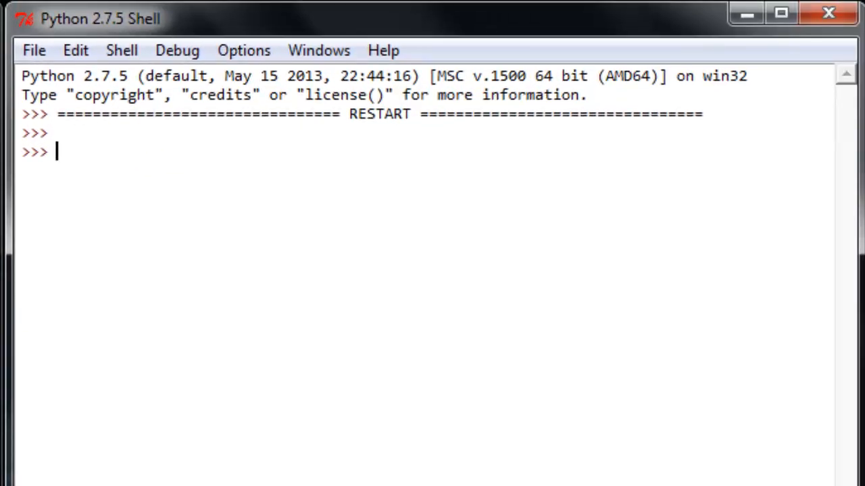
pyautogui.write('m')
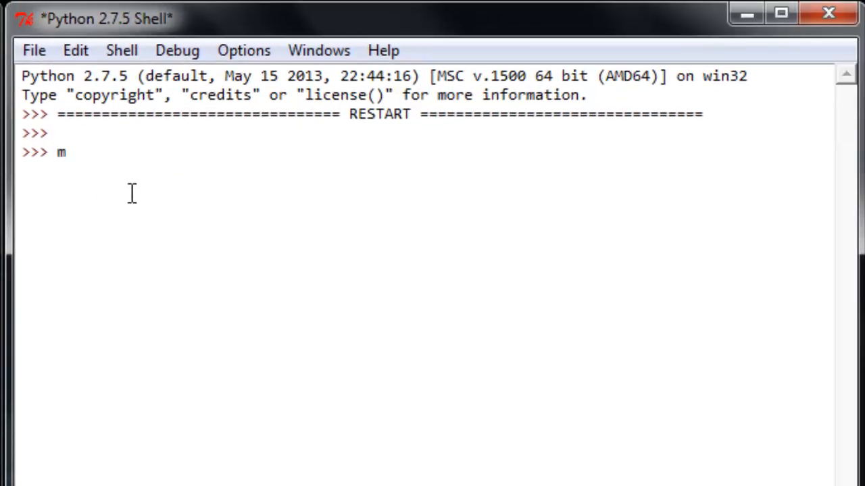
pyautogui.write('yGoals')
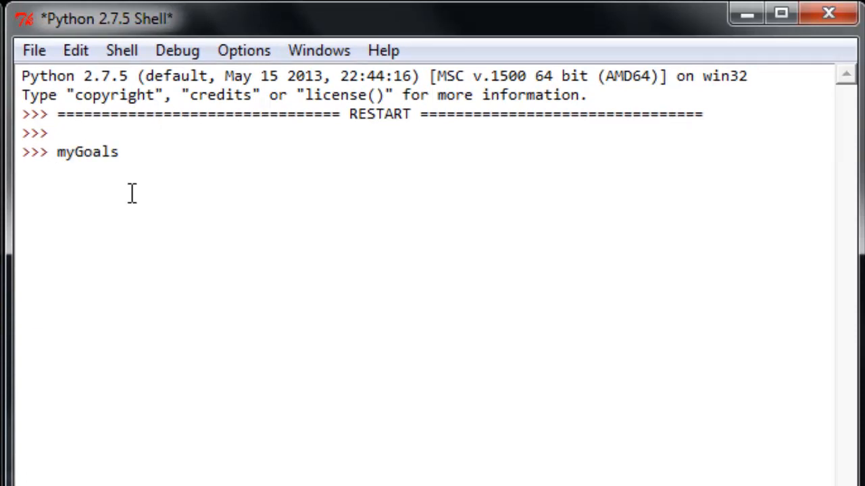
pyautogui.press('Return')
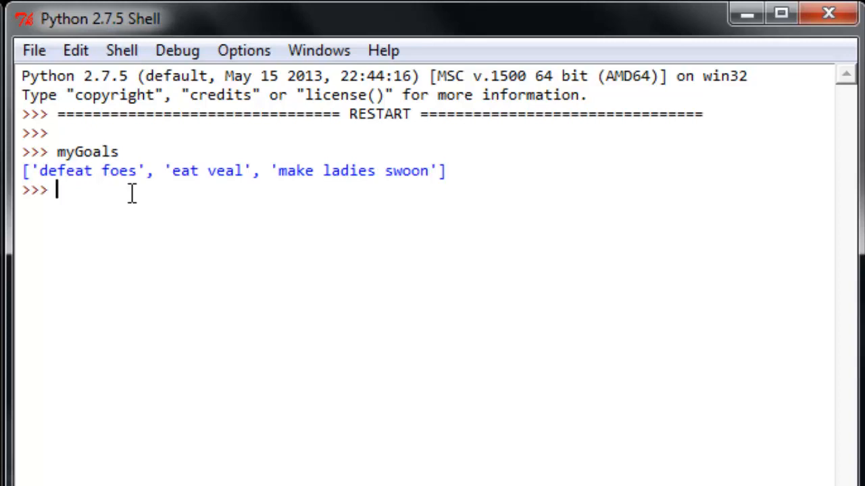
# Evaluate len(myGoals), which returns 3
pyautogui.write('le')
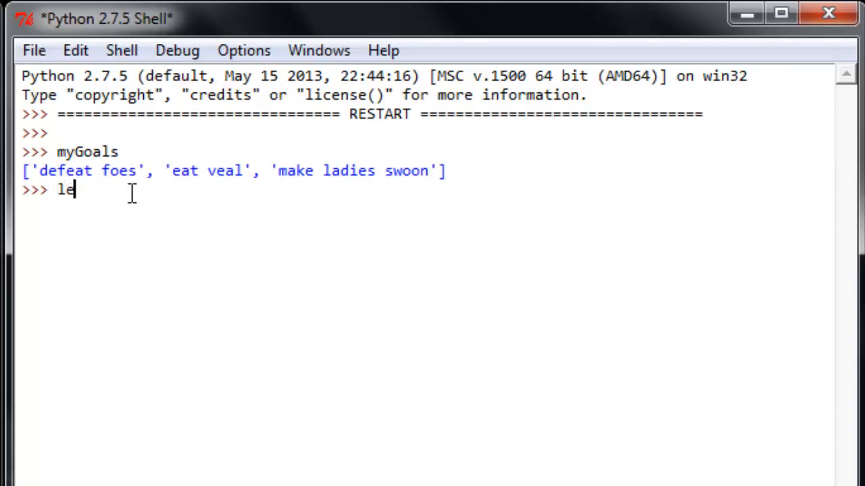
pyautogui.write('n(')
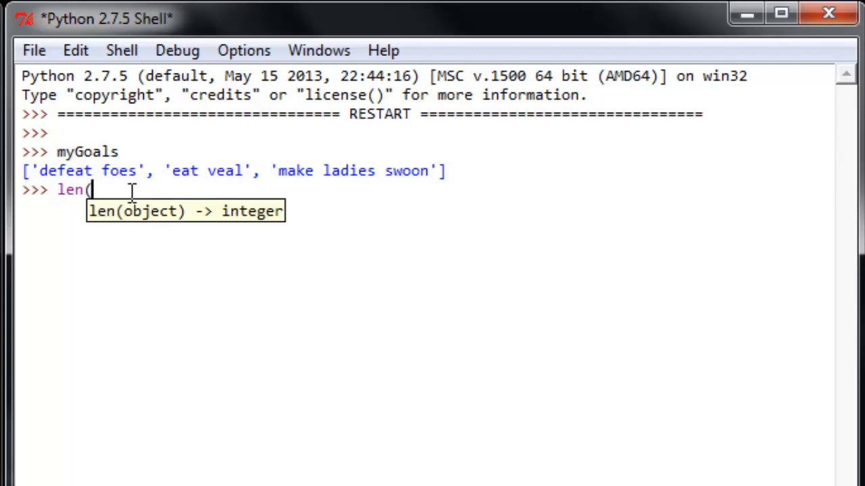
pyautogui.write('myGoals')
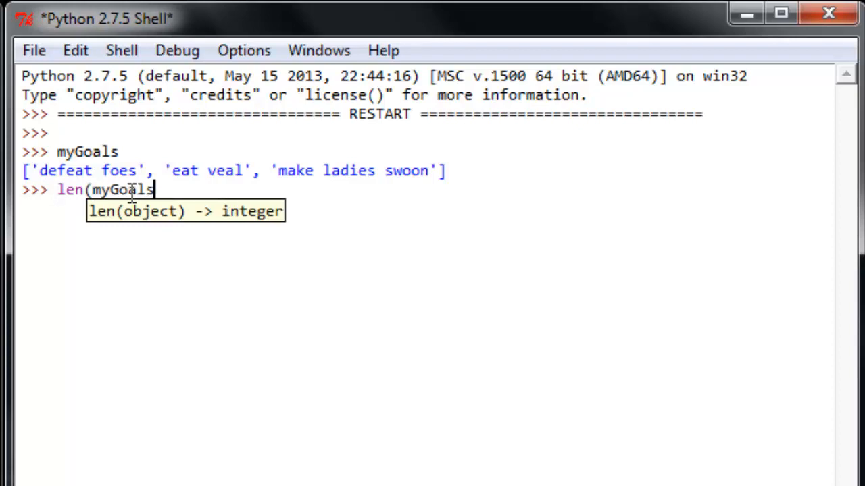
pyautogui.press('Return')
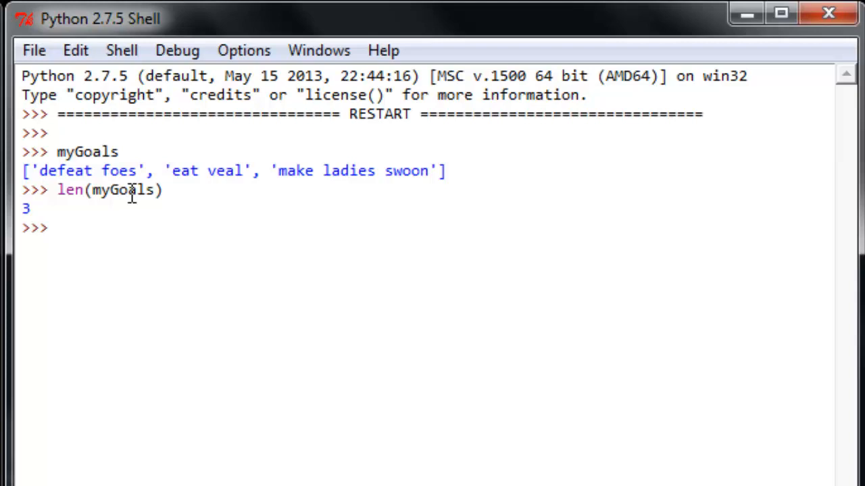
pyautogui.click(56, 227)
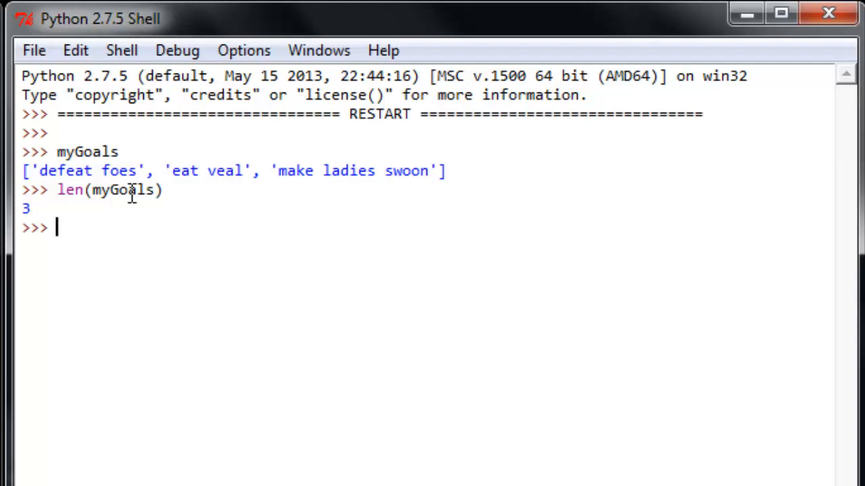
# Run myGoals.append('teach python') after correcting a mistyped start
pyautogui.write('MY')
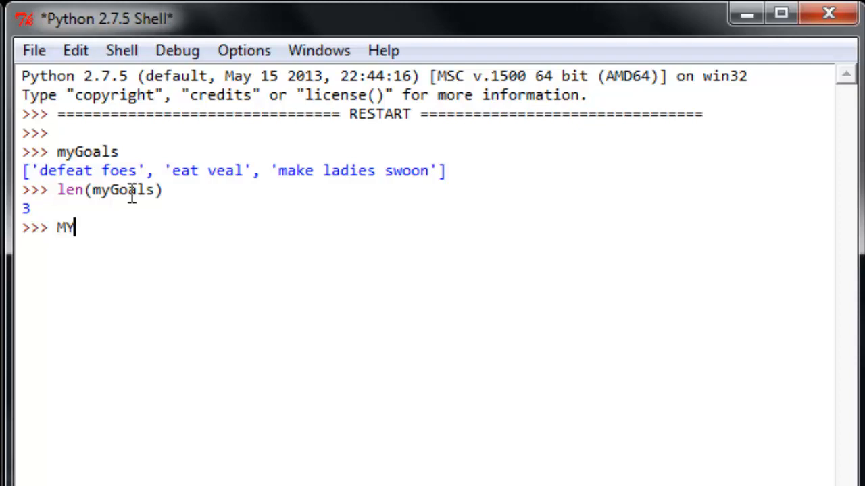
pyautogui.press('BackSpace')
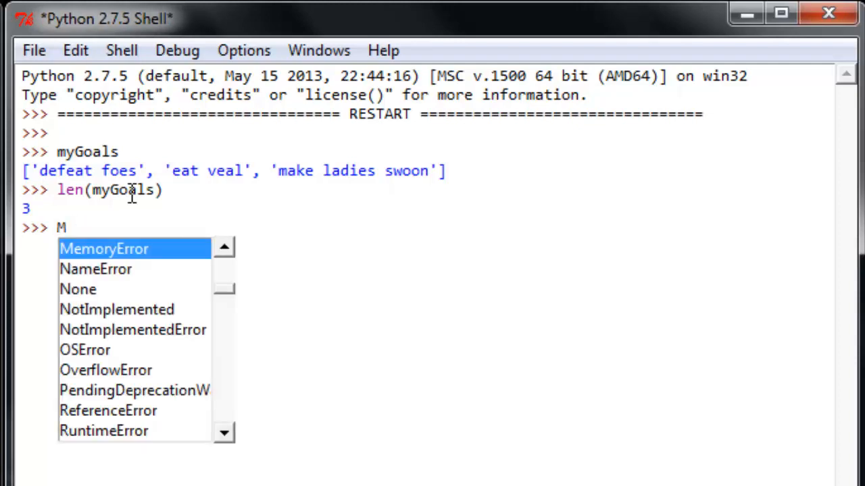
pyautogui.press('Escape')
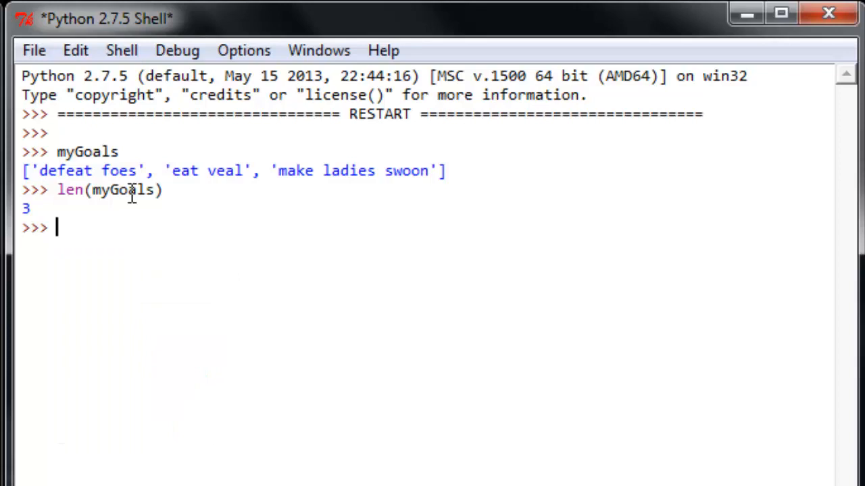
pyautogui.write('my')
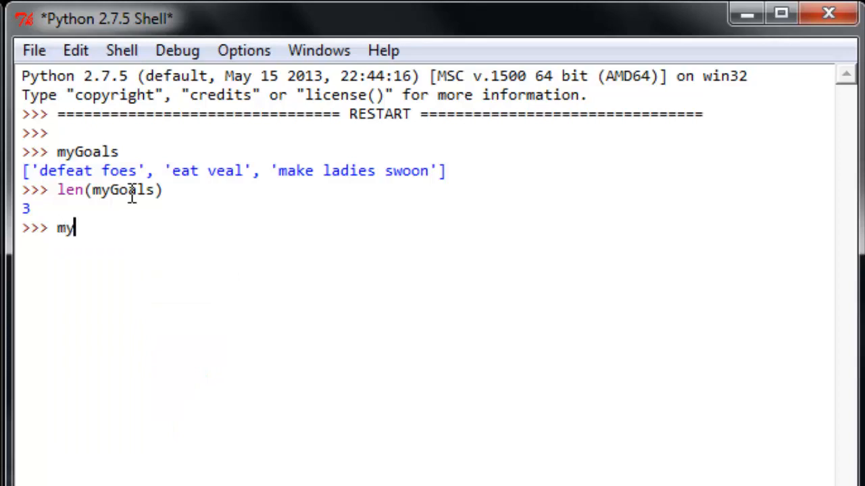
pyautogui.write('Goals.')
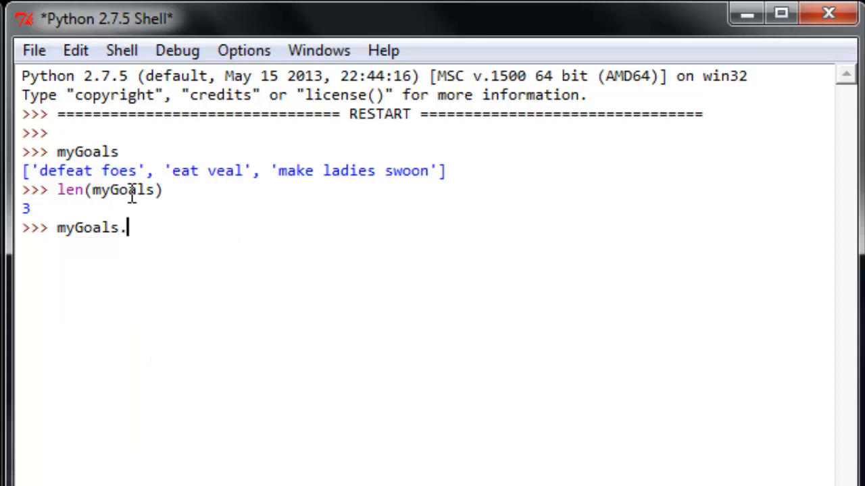
pyautogui.write('append')
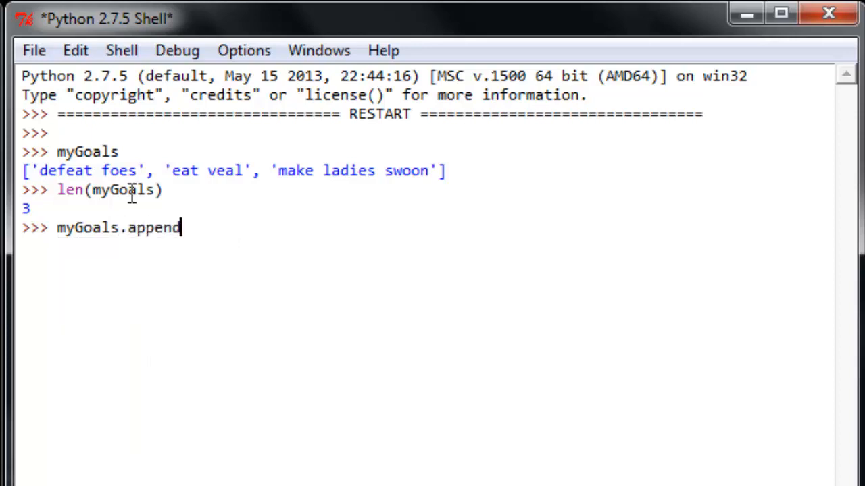
pyautogui.write('(')
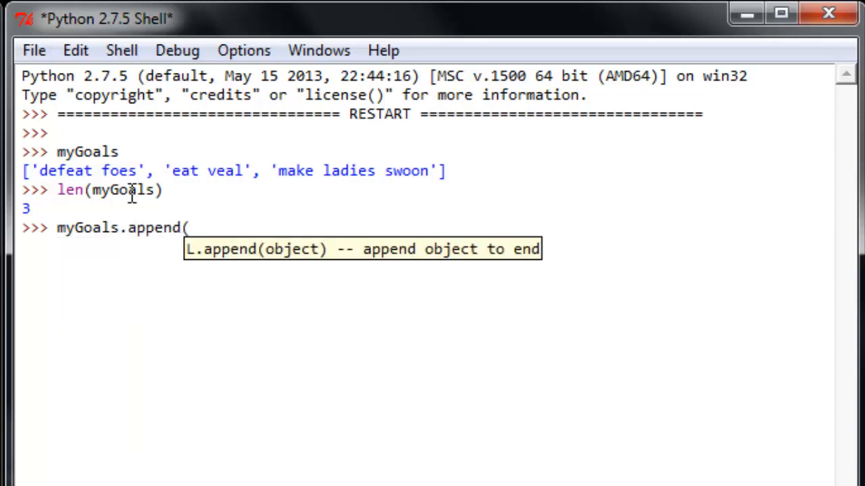
pyautogui.write('()')
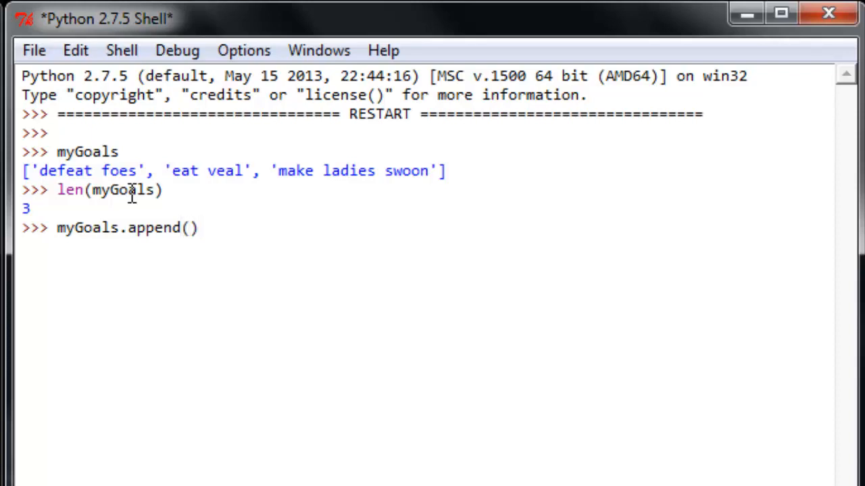
pyautogui.write("'")
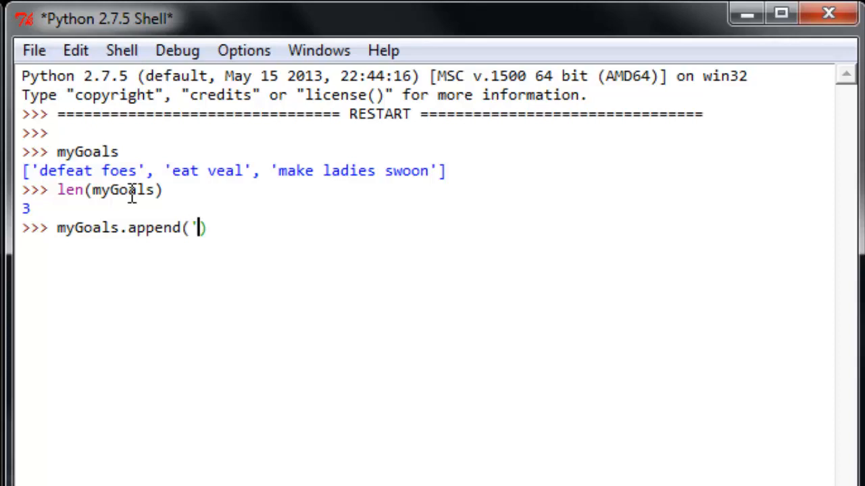
pyautogui.write('teach')
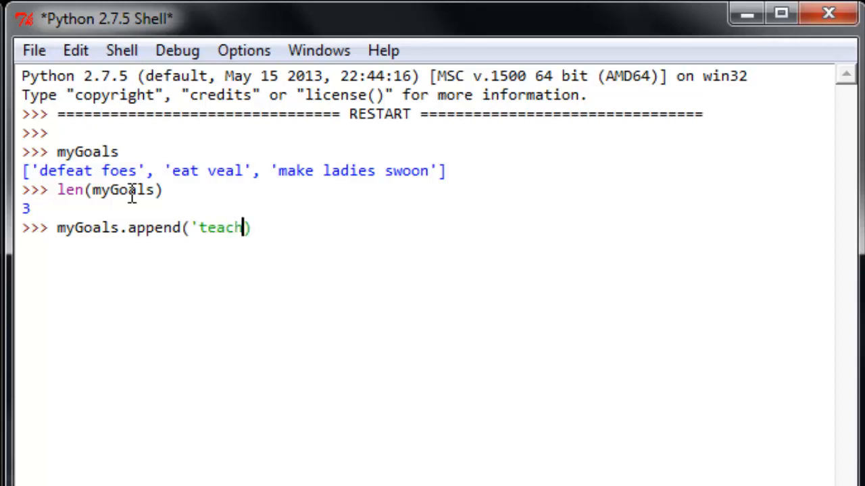
pyautogui.write('python')
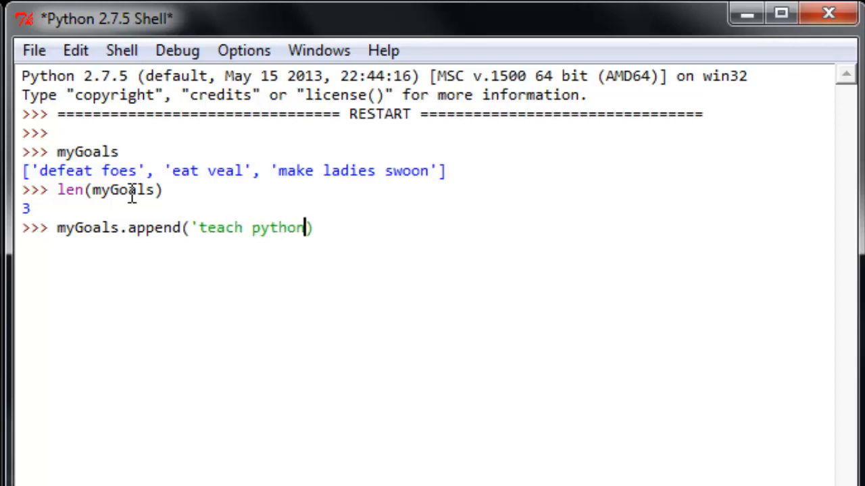
pyautogui.press('Return')
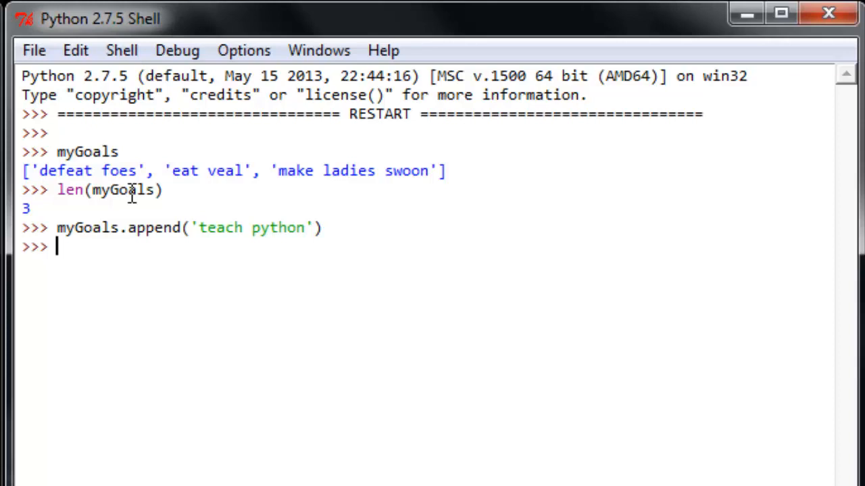
# Evaluate myGoals to show the four-item list ending in 'teach python'
pyautogui.write('myGoals')
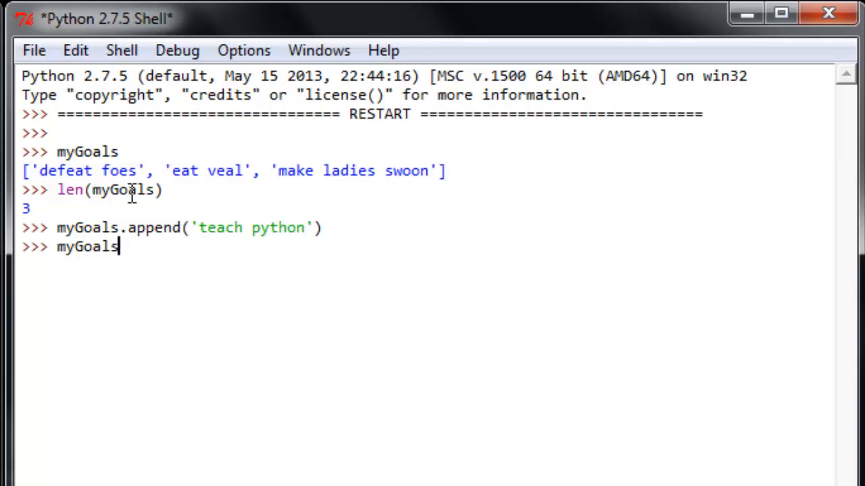
pyautogui.press('Return')
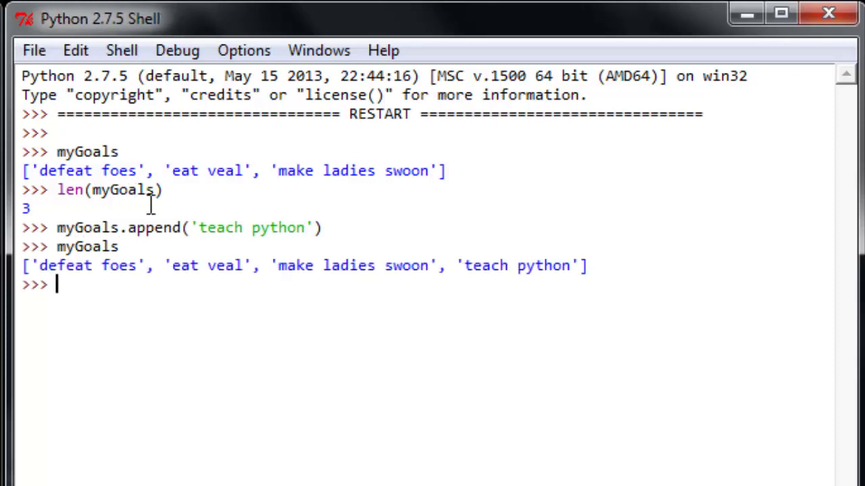
pyautogui.moveTo(454, 264)
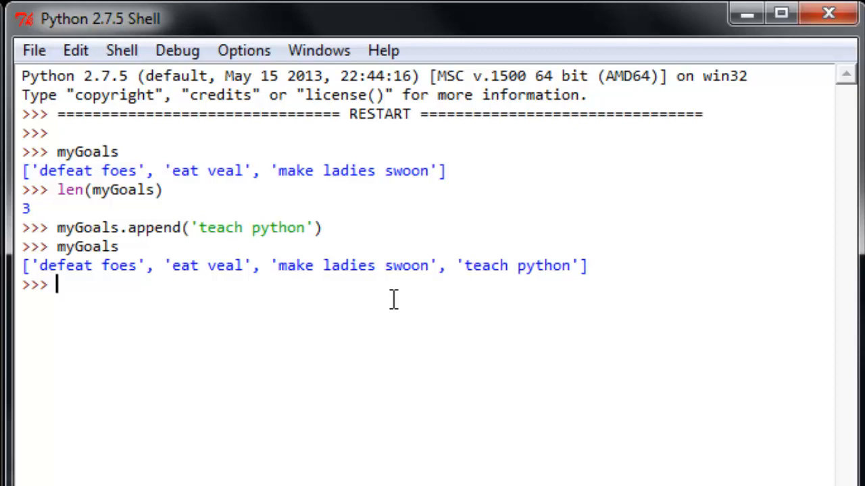
# Run myGoals.insert('brush teeth daily') with no index, raising a TypeError
pyautogui.write('myG')
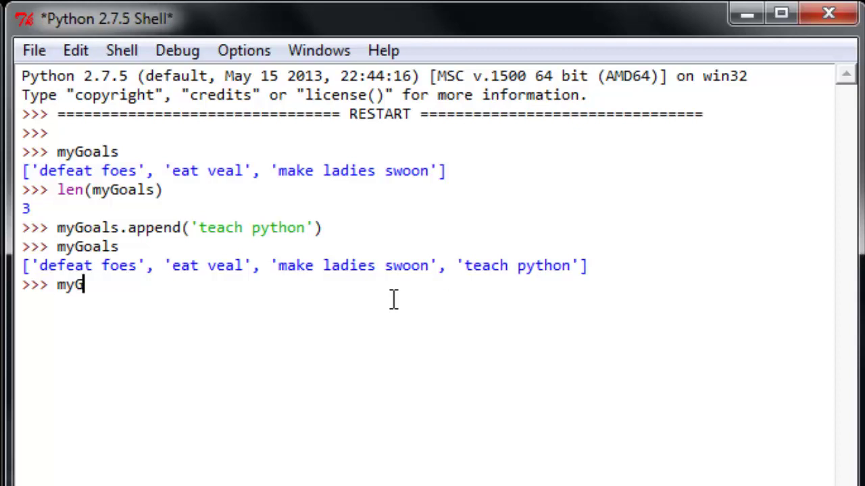
pyautogui.write('Goals.insert')
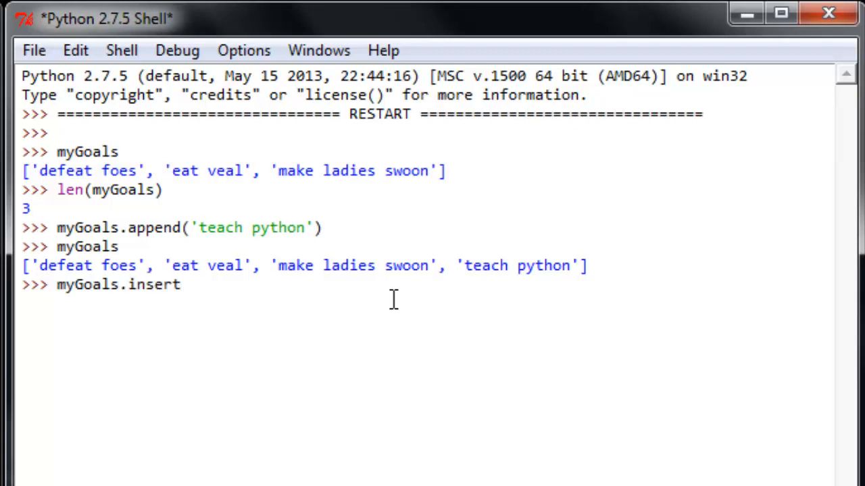
pyautogui.write("('")
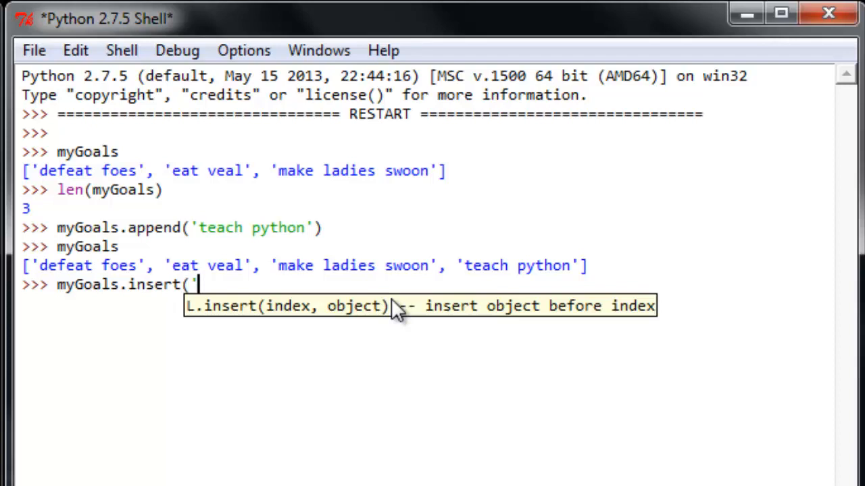
pyautogui.write('brush teeth')
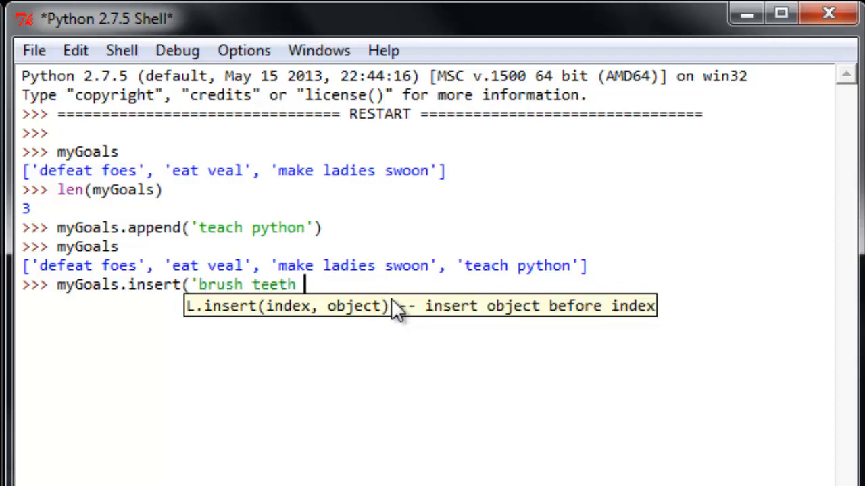
pyautogui.write('daily')
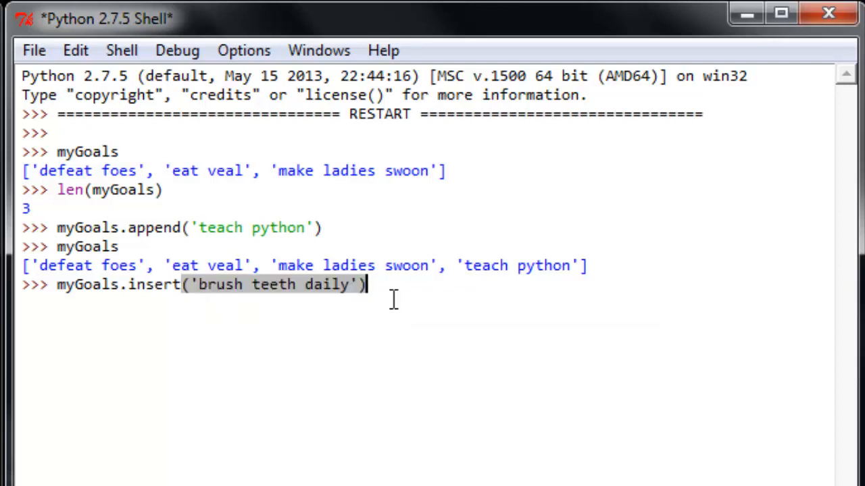
pyautogui.press('Return')
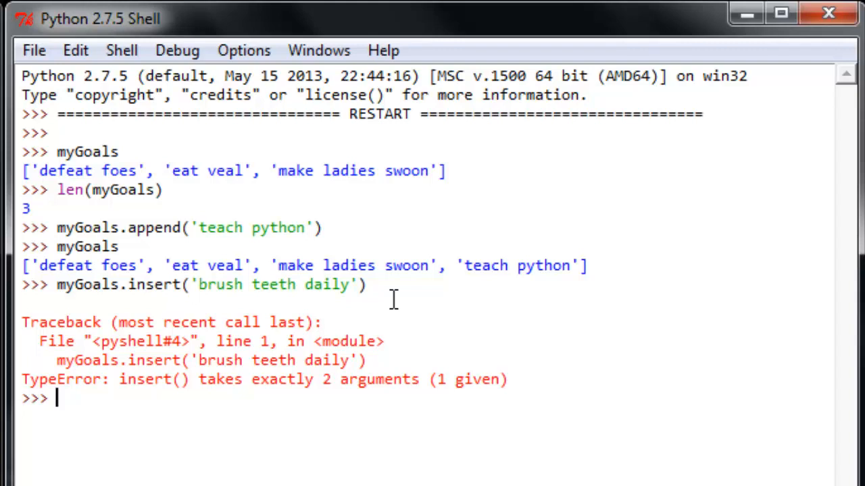
# Run myGoals.insert('brush teeth daily', 3), raising a TypeError, then start re-editing the call
pyautogui.write("myGoals.insert('brush teeth daily')")
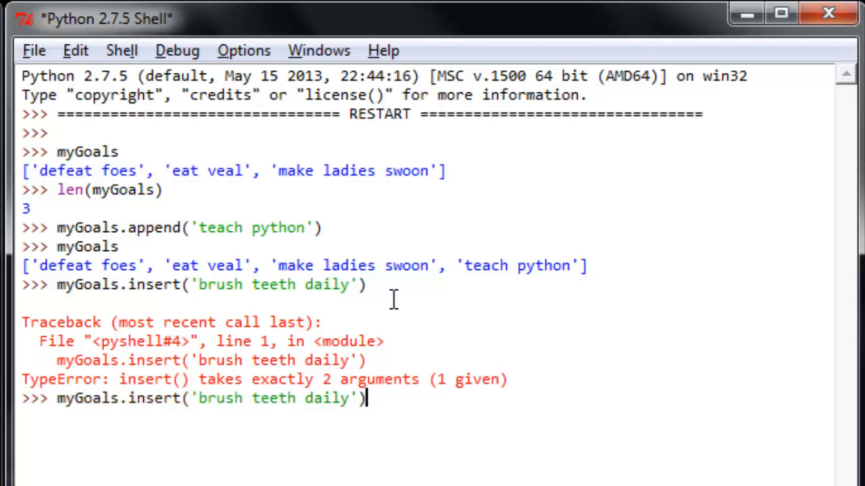
pyautogui.write(',')
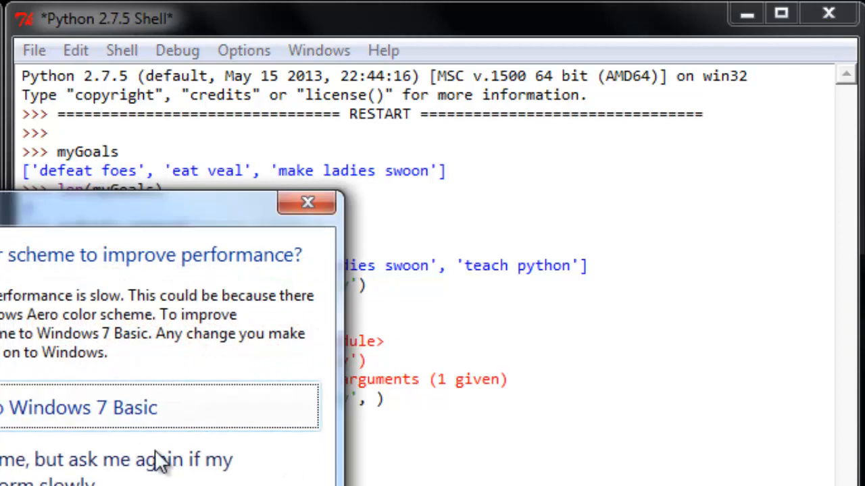
pyautogui.click(308, 203)
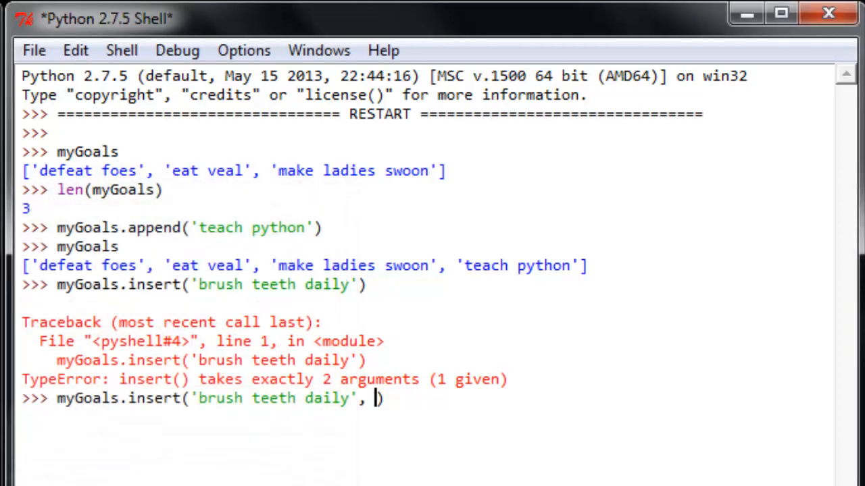
pyautogui.press('Return')
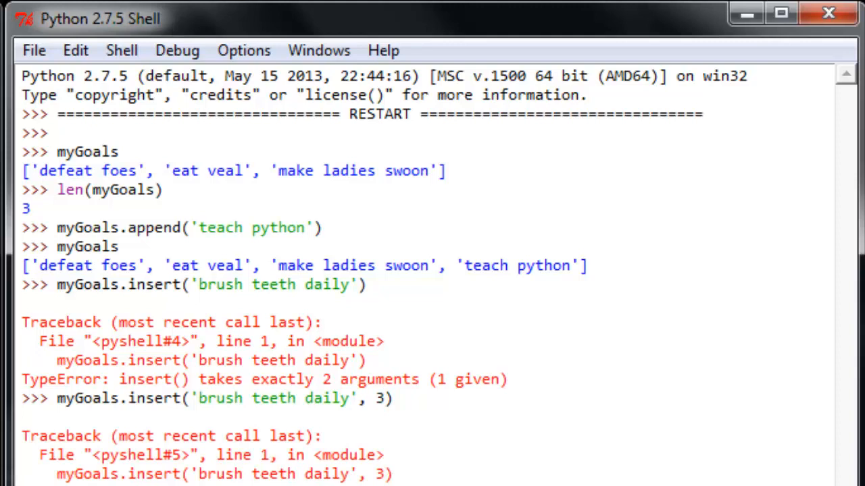
pyautogui.press('Return')
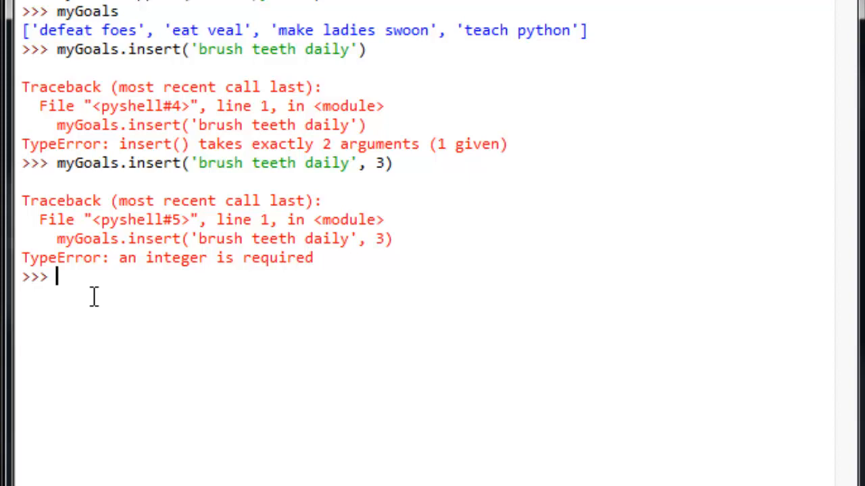
pyautogui.write("myGoals.insert('brush teeth daily', 3)")
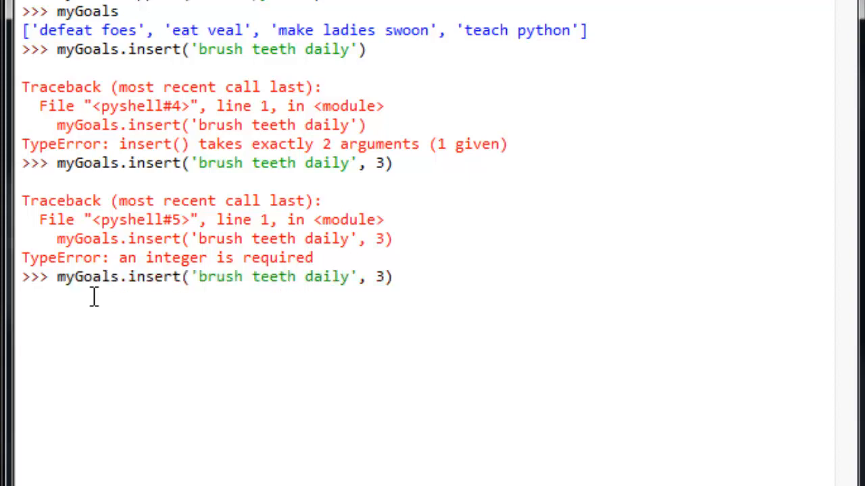
pyautogui.press('BackSpace')
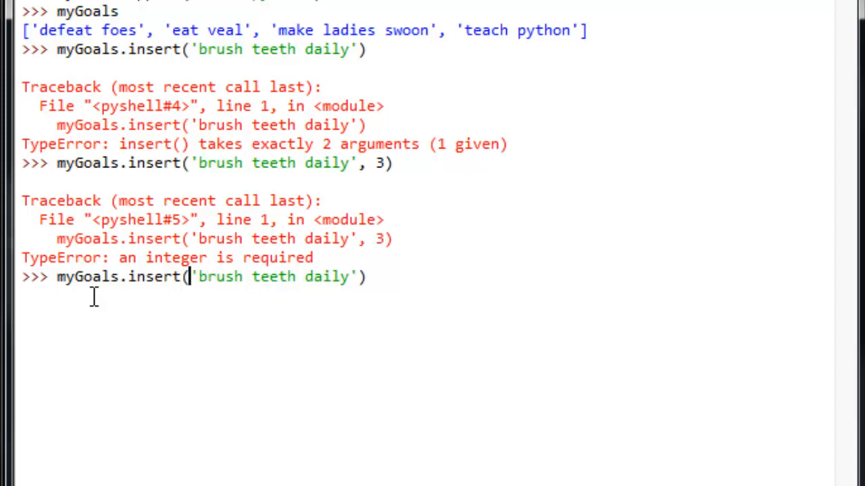
# Run myGoals.insert(3, 'brush teeth daily'), placing it before 'teach python'
pyautogui.write('3, ')
pyautogui.press('Return')
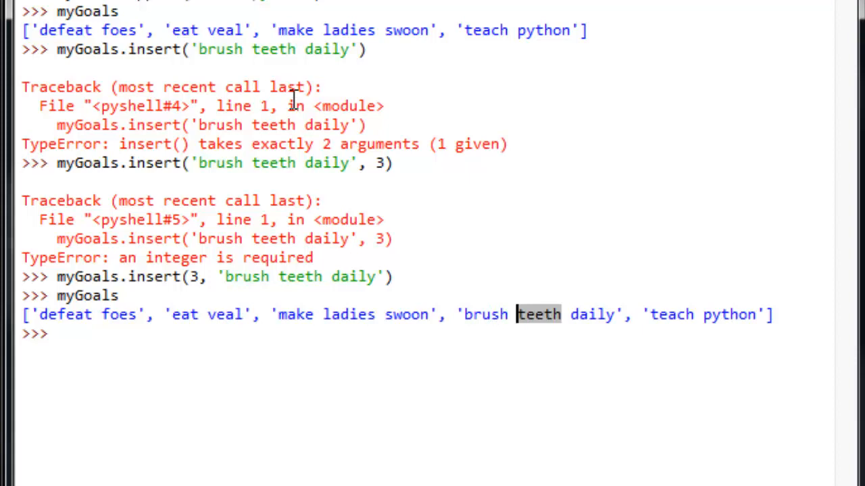
pyautogui.moveTo(700, 262)
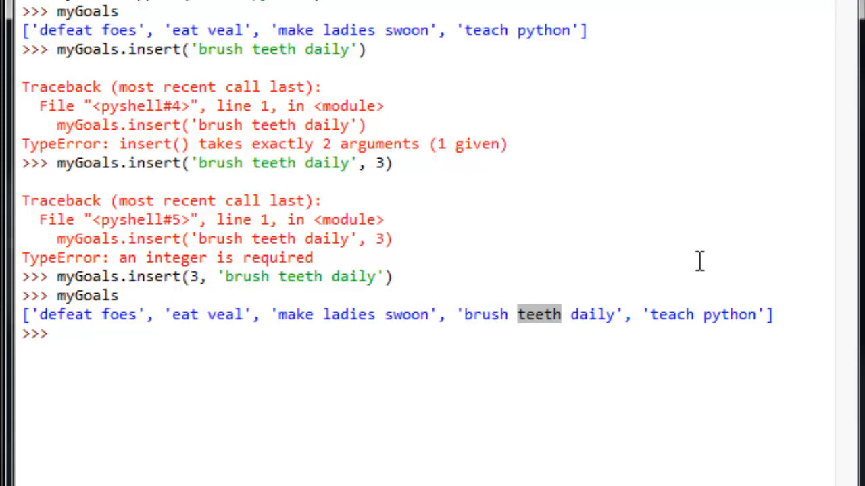
pyautogui.moveTo(668, 259)
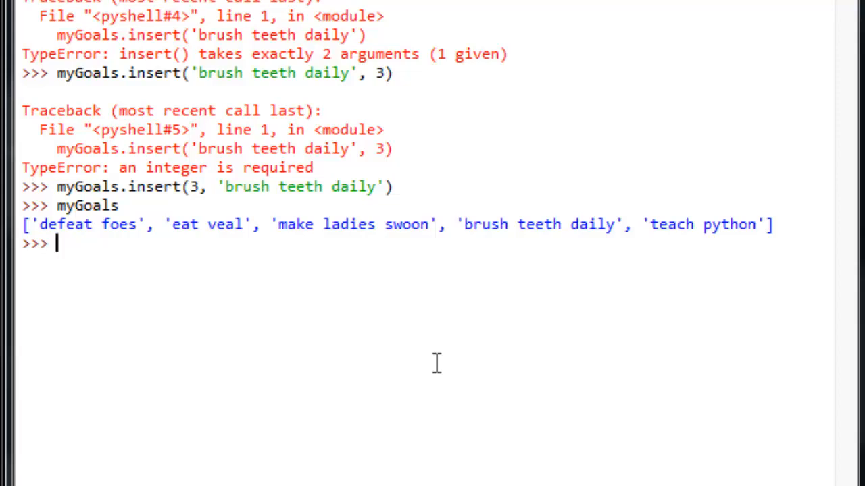
# Run myGoals.remove('eat veal')
pyautogui.write('my')
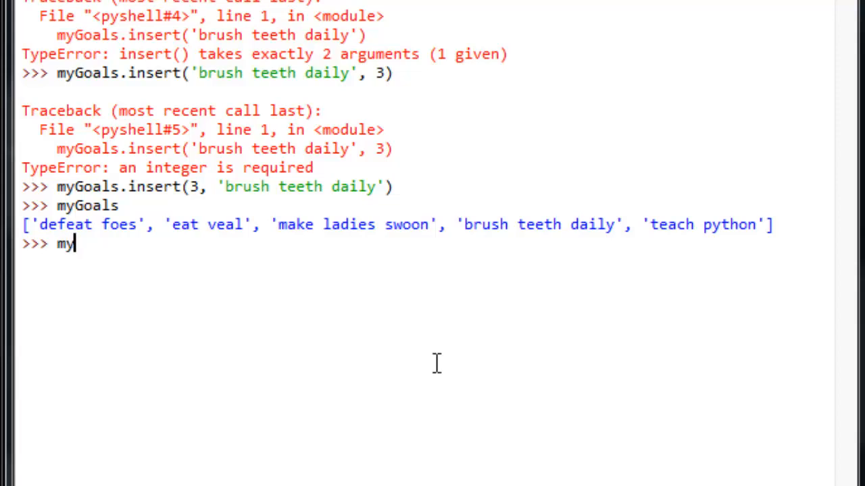
pyautogui.write('Goals')
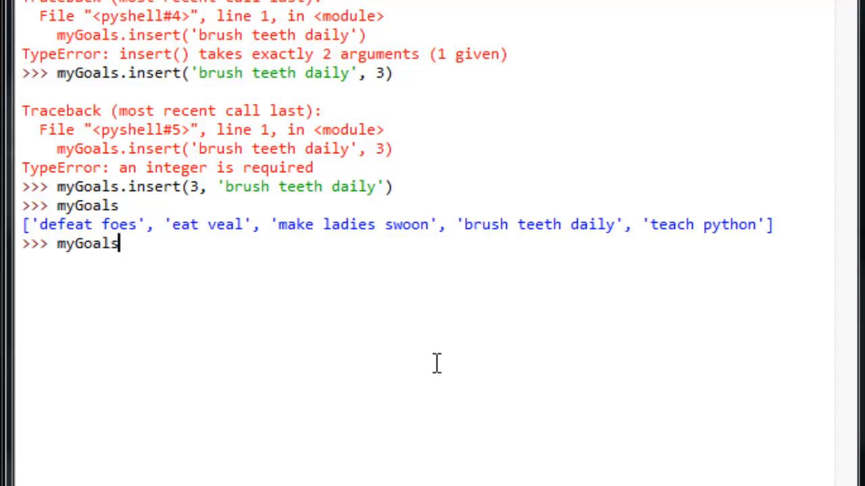
pyautogui.write('.')
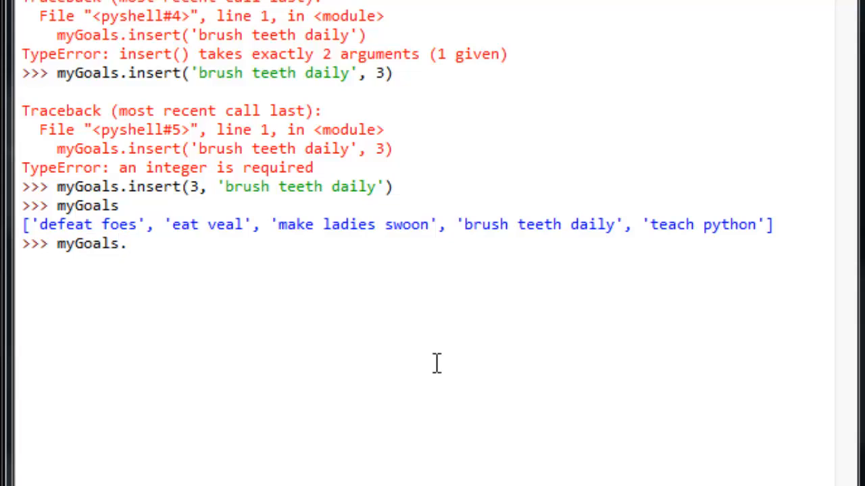
pyautogui.write('re')
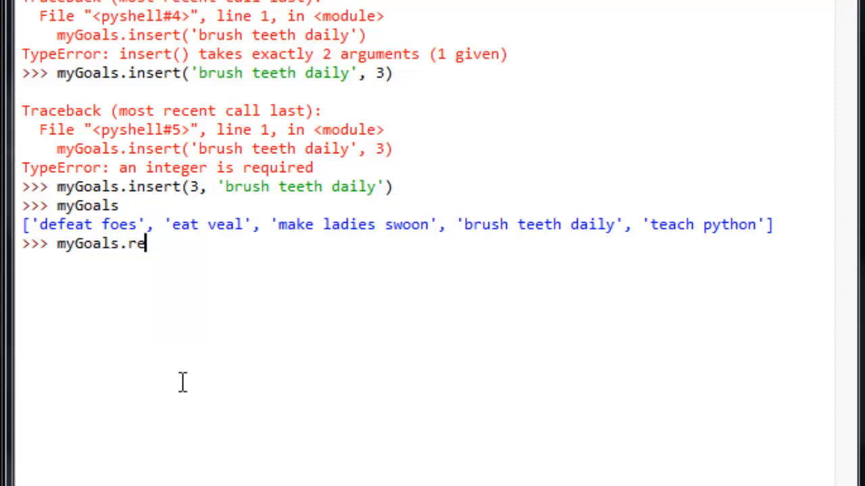
pyautogui.write('move(')
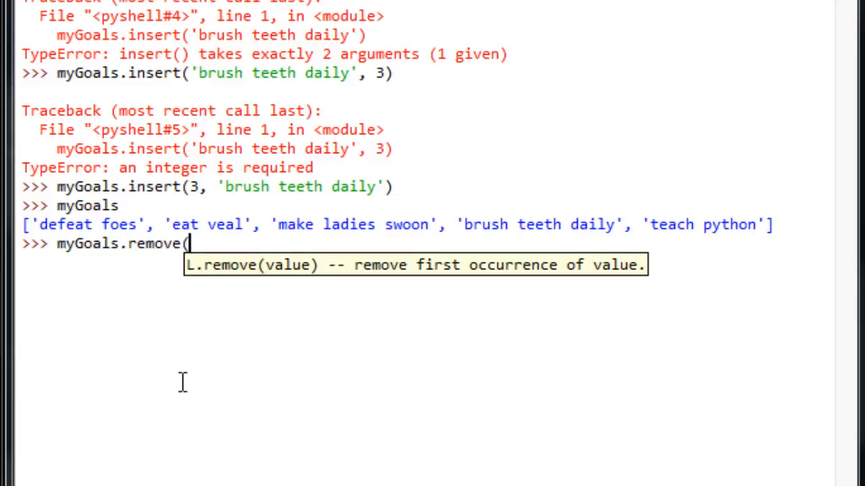
pyautogui.write("'")
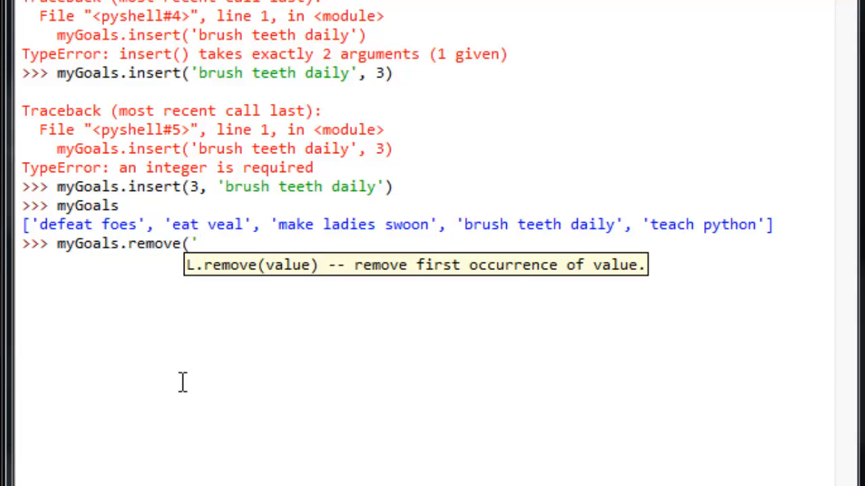
pyautogui.write('eat veal')
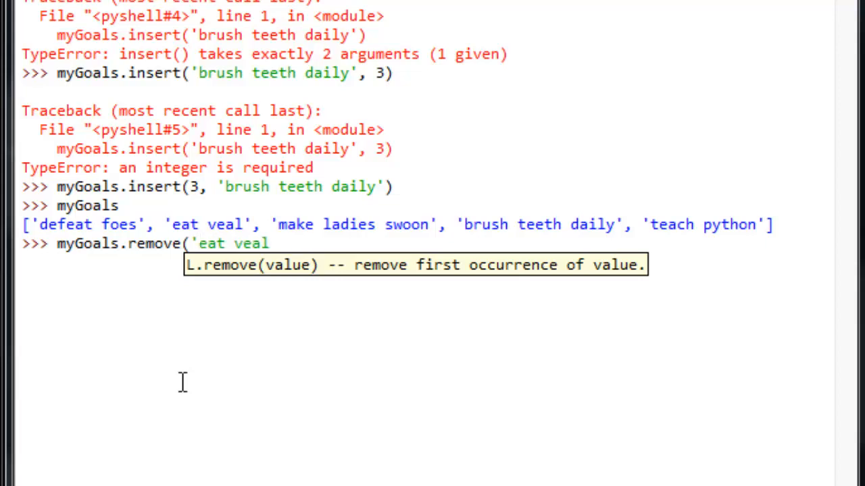
pyautogui.press('Return')
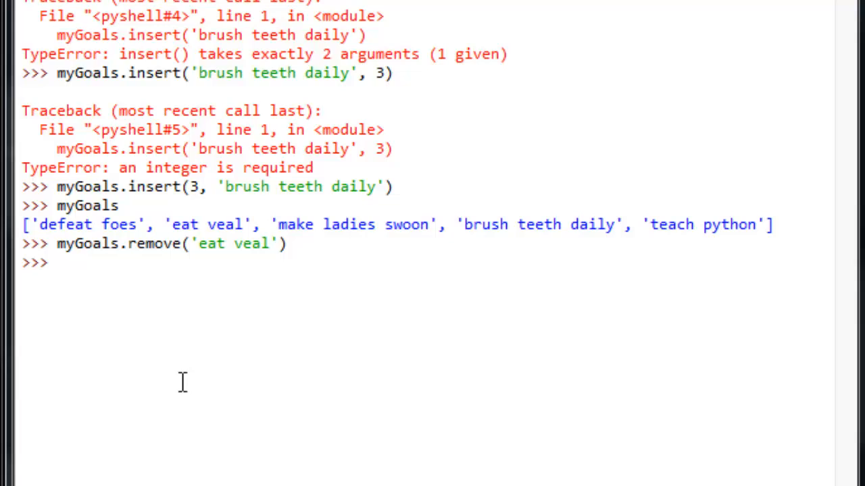
# Evaluate myGoals to show the four remaining goals and recall the remove call
pyautogui.write('myG')
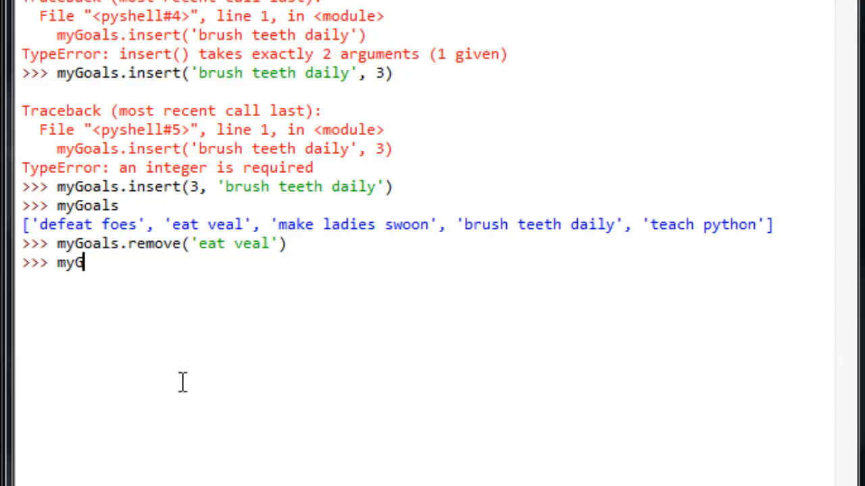
pyautogui.press('Return')
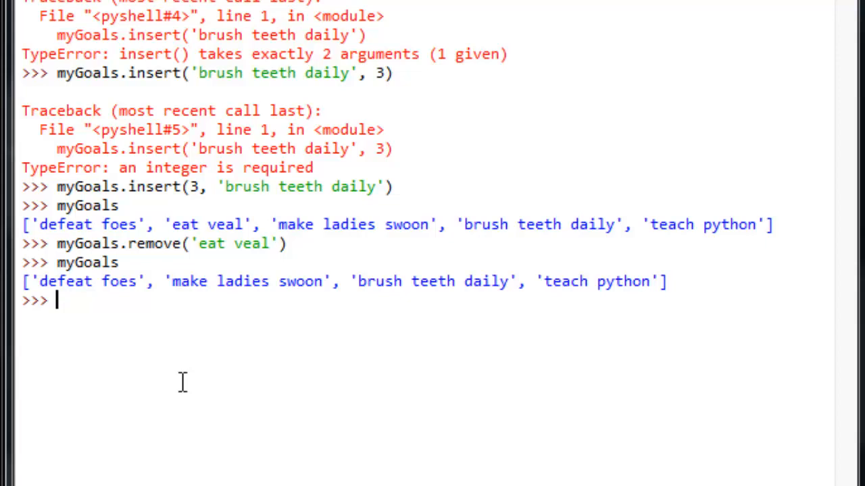
pyautogui.write("myGoals.remove('eat veal')")
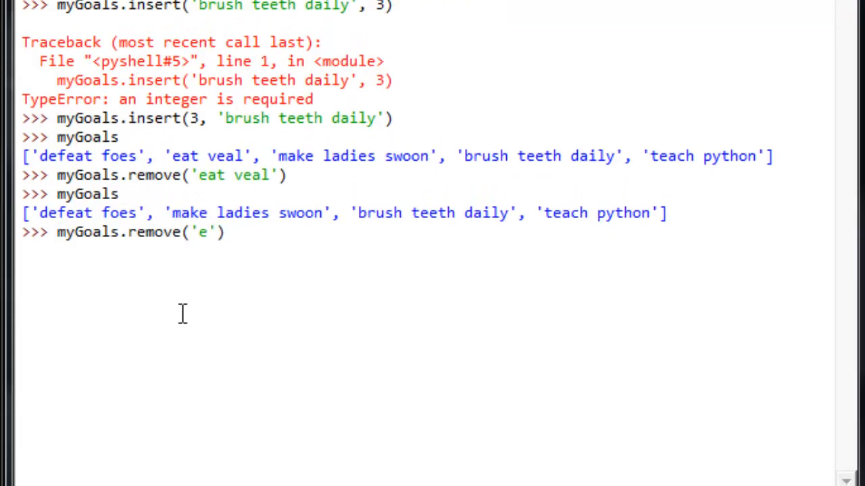
# Run myGoals.remove('kill the moon'), raising a not-in-list ValueError
pyautogui.write('k')
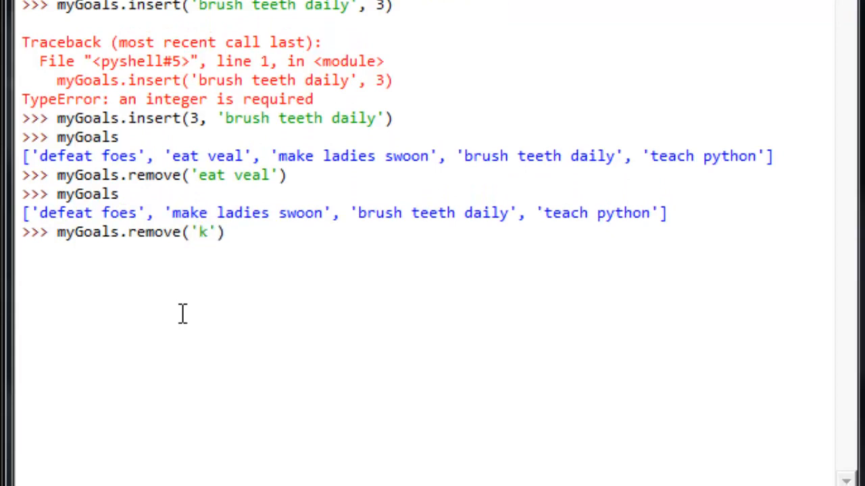
pyautogui.write('ill the moon')
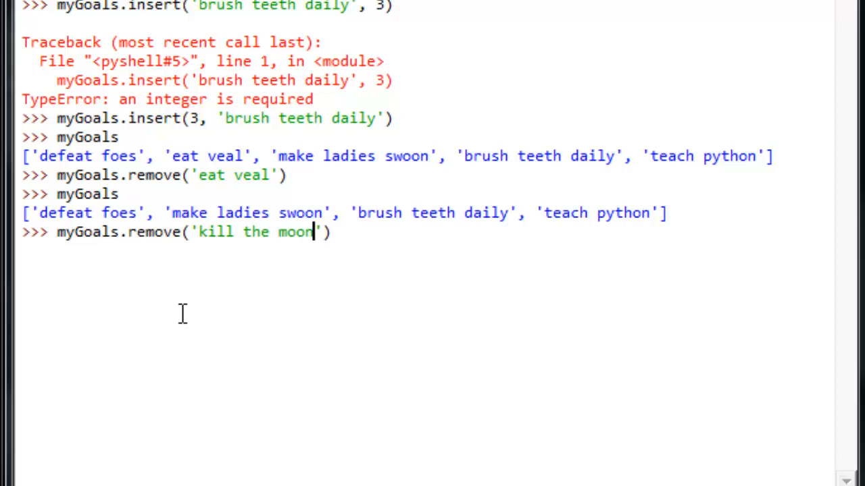
pyautogui.press('Return')
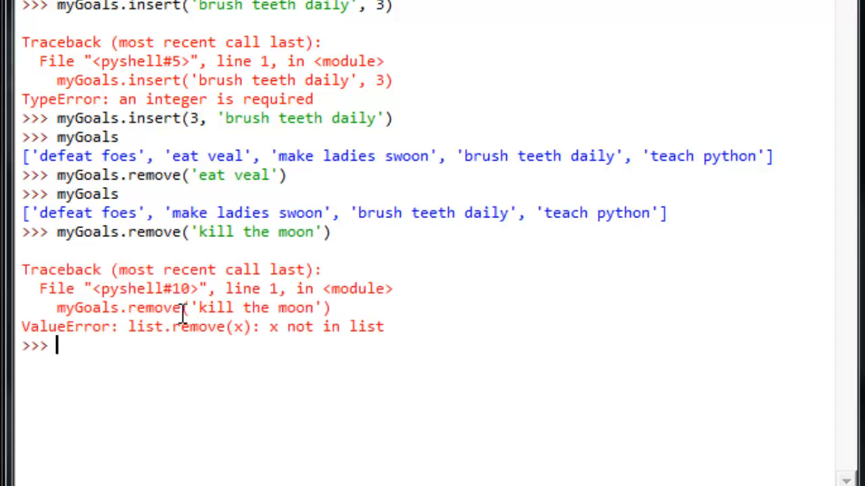
pyautogui.scroll(3)
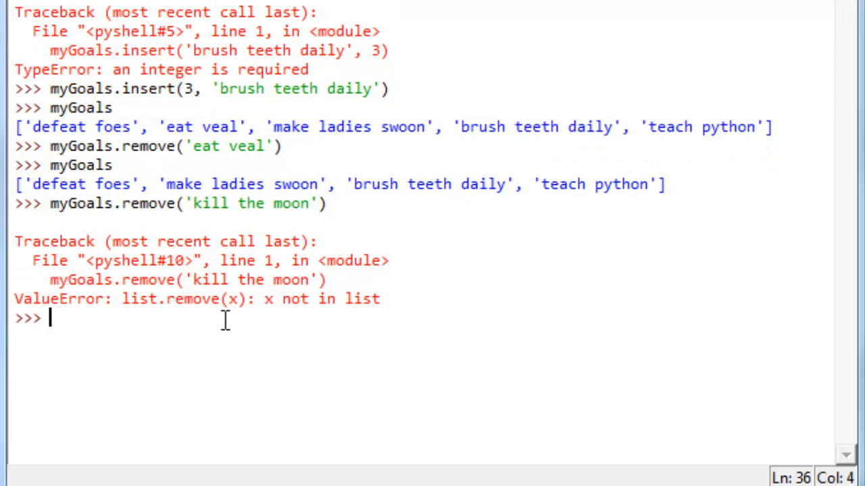
# Run myGoals.remove(1), raising another not-in-list ValueError
pyautogui.write("myGoals.remove('kill the moon')")
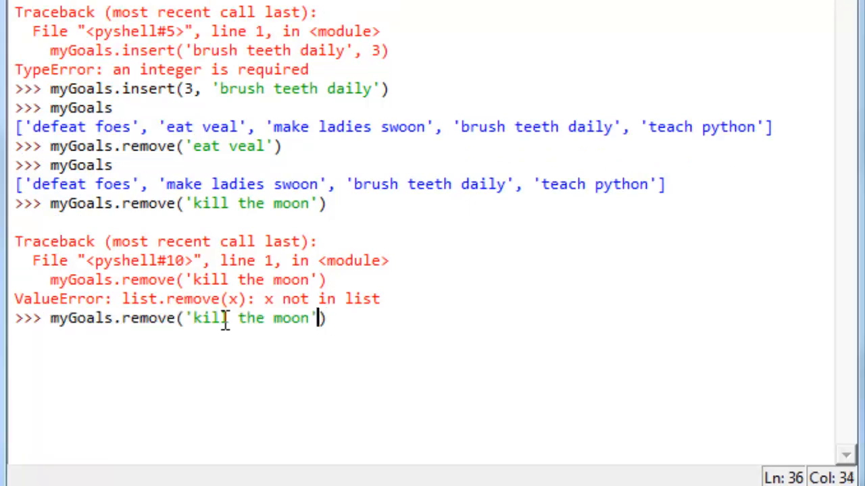
pyautogui.press('Backspace')
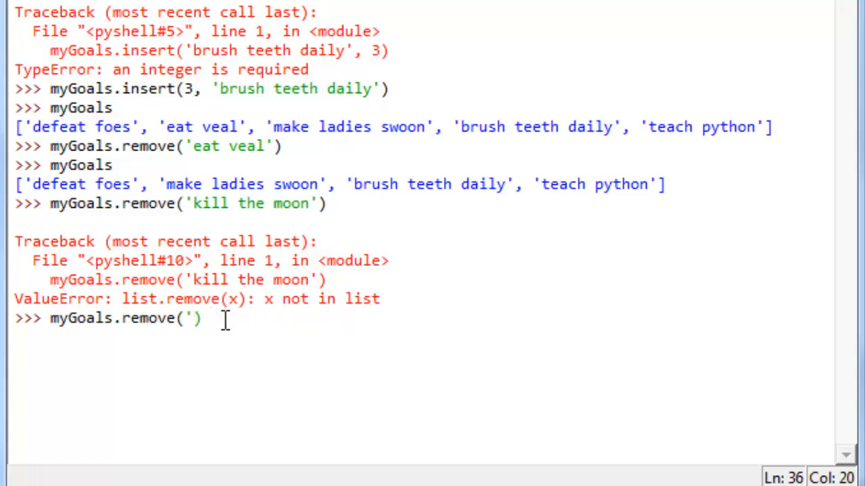
pyautogui.press('backspace')
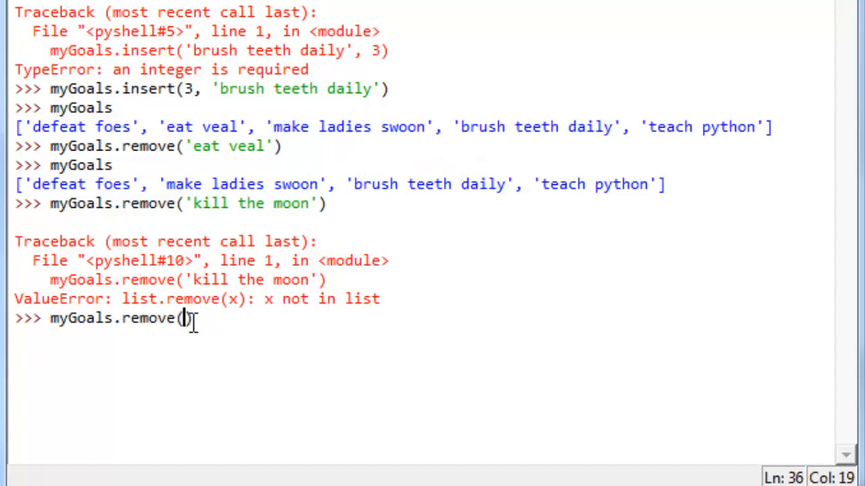
pyautogui.press('Return')
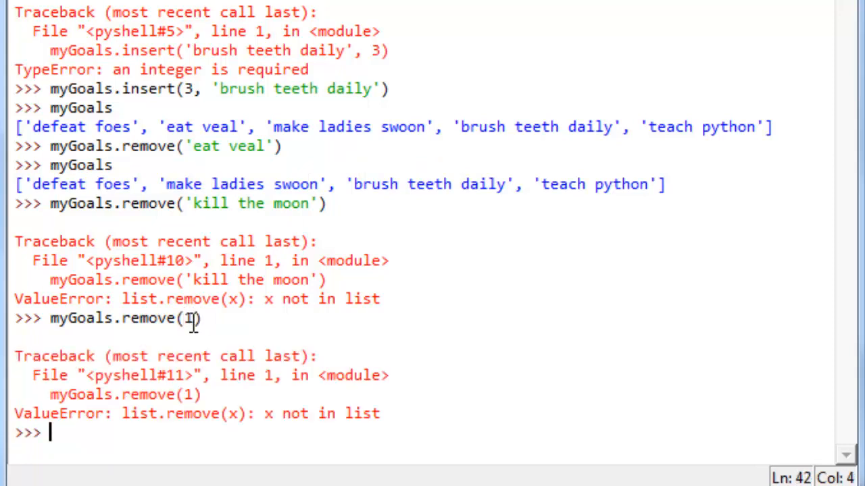